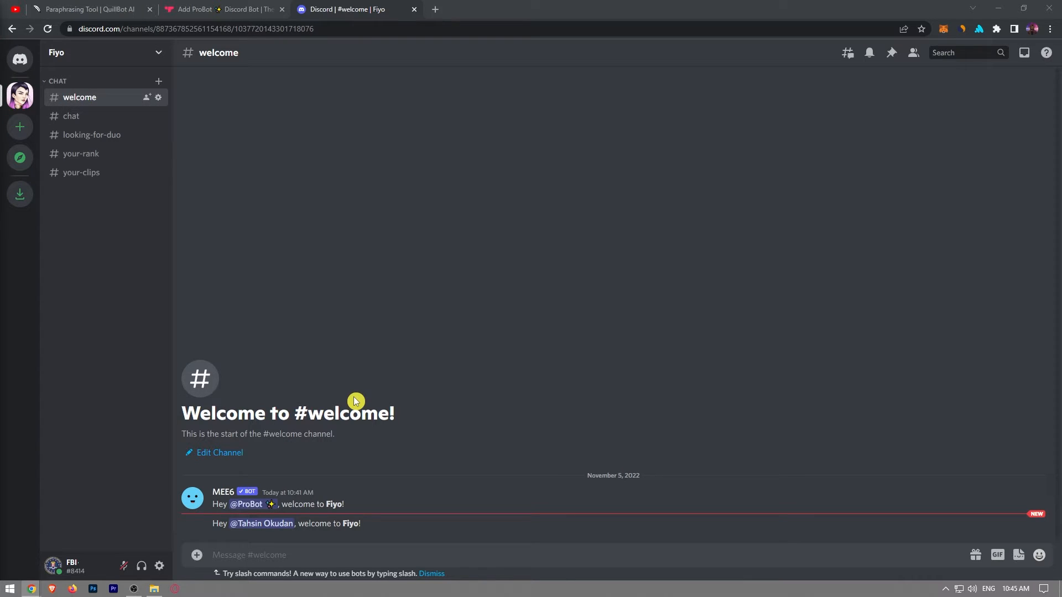
pyautogui.moveTo(123, 74)
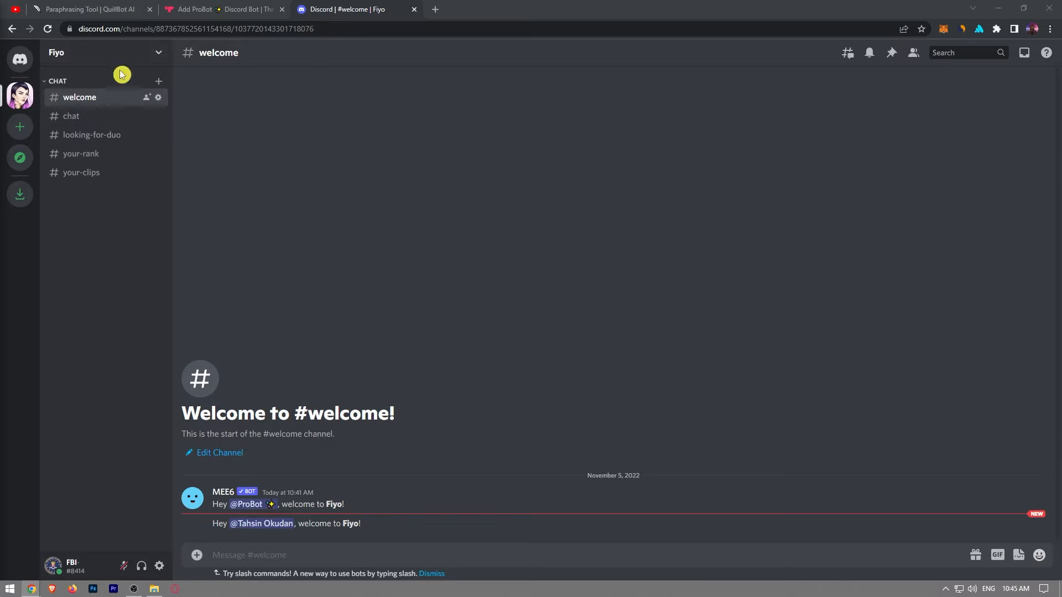
# Step: Open the Fiyo server's settings at the Roles page
pyautogui.click(105, 52)
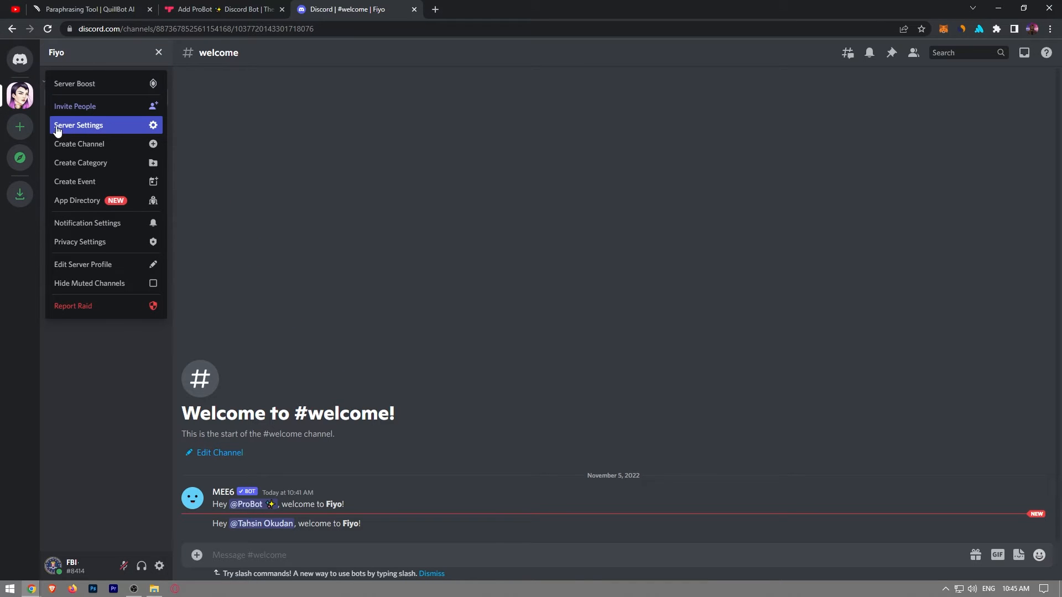
pyautogui.click(78, 126)
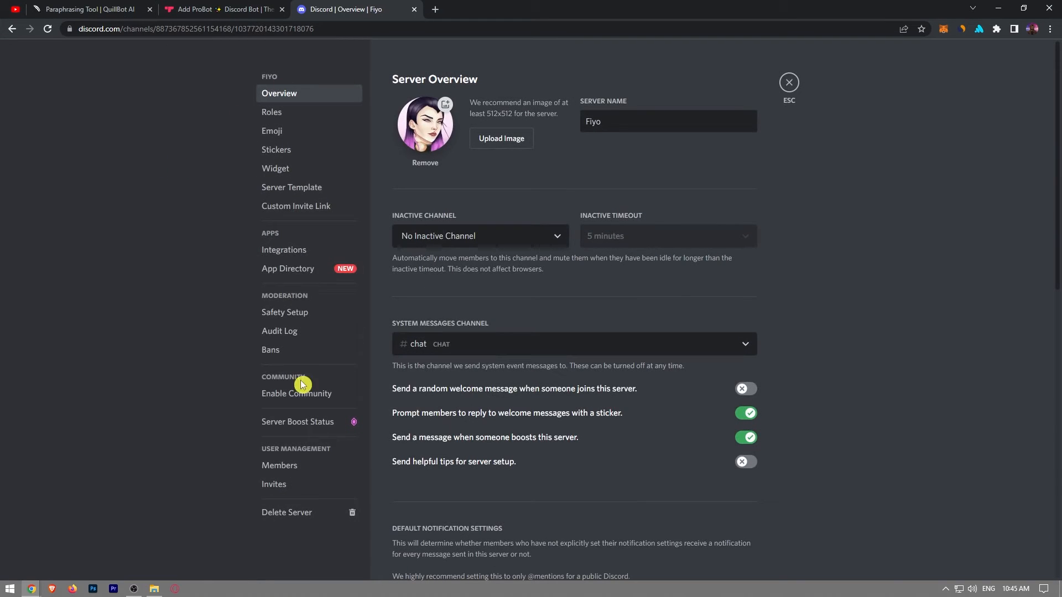
pyautogui.click(271, 113)
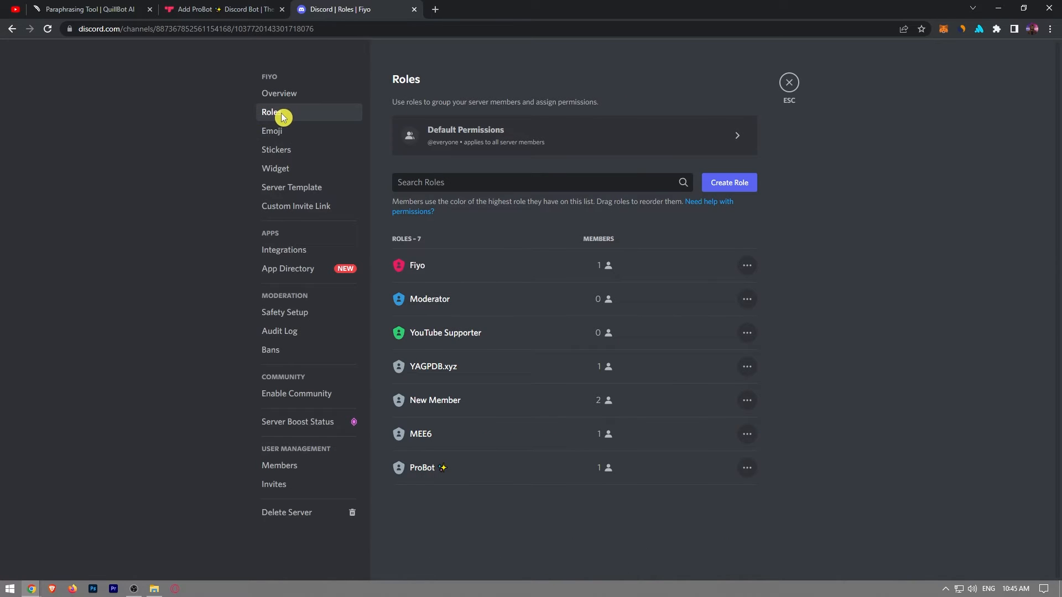
# Step: Add a role and name it 'New Member'
pyautogui.click(729, 182)
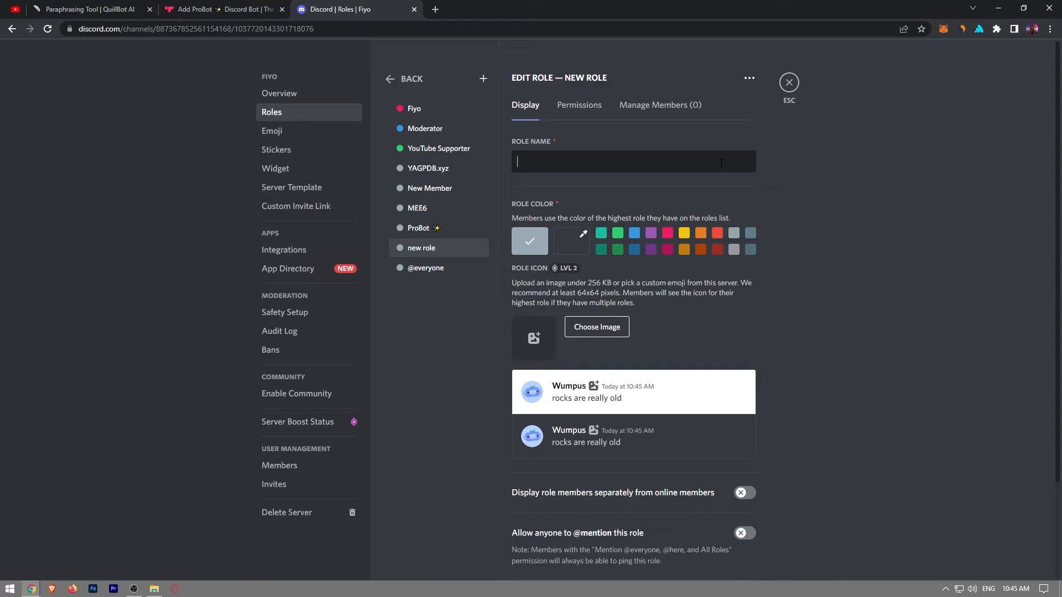
pyautogui.write('New Mem')
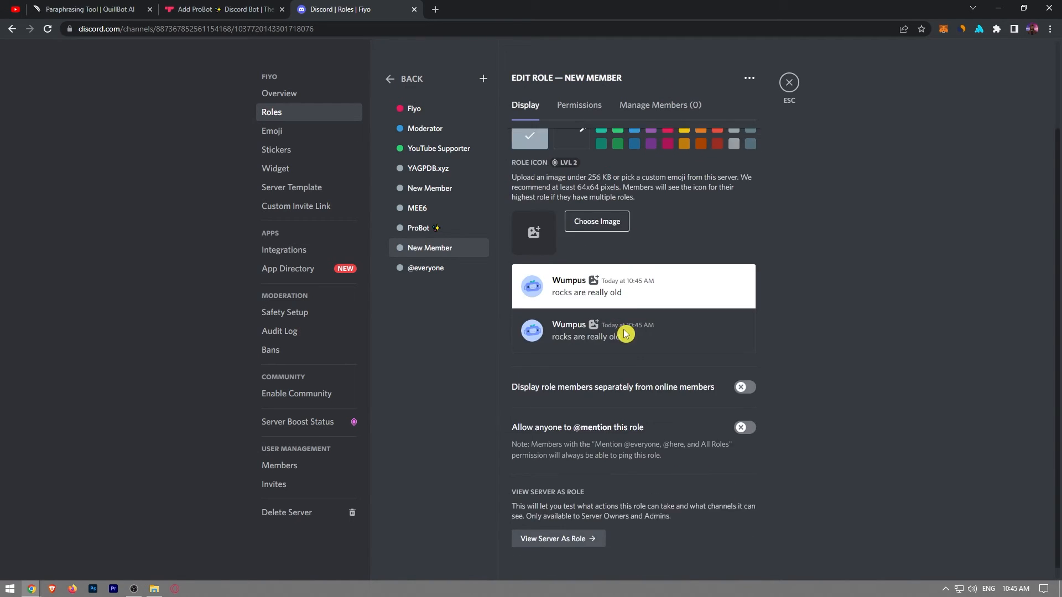
# Step: Close server settings and tick the 'New Member' role for the welcome-channel member
pyautogui.click(789, 82)
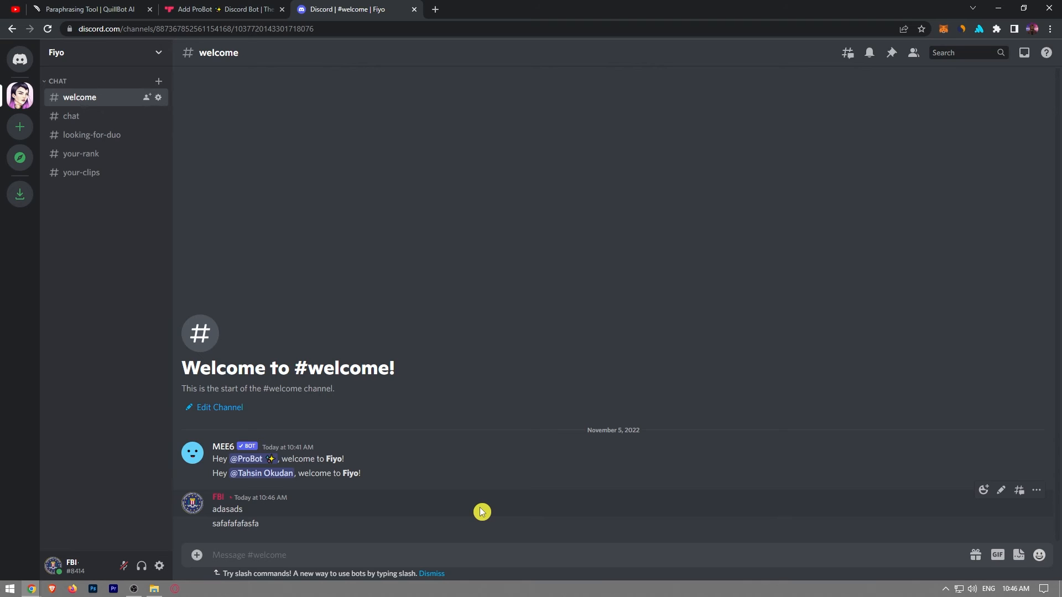
pyautogui.moveTo(481, 512)
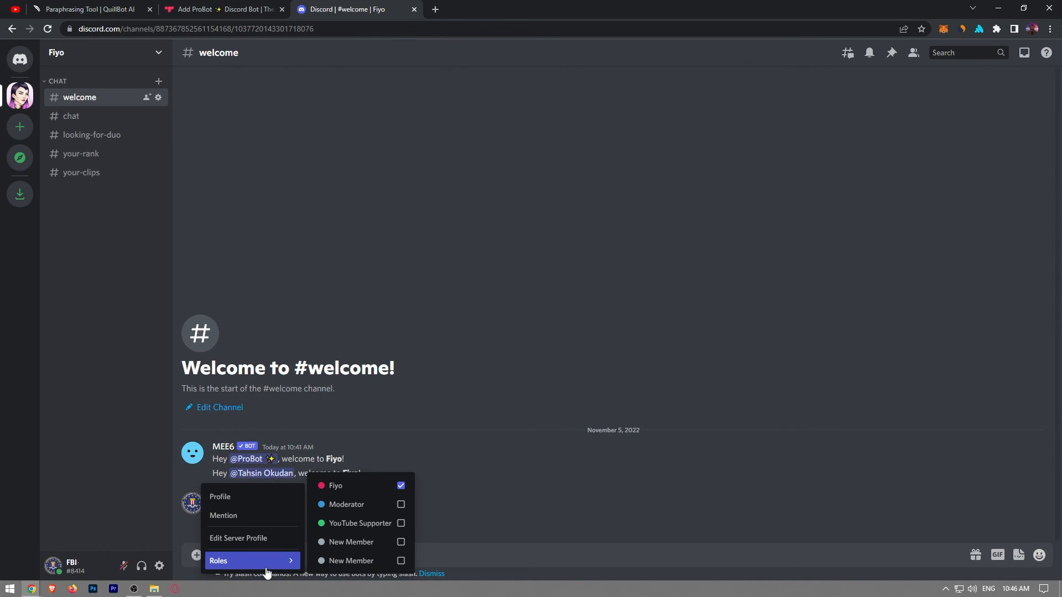
pyautogui.click(400, 561)
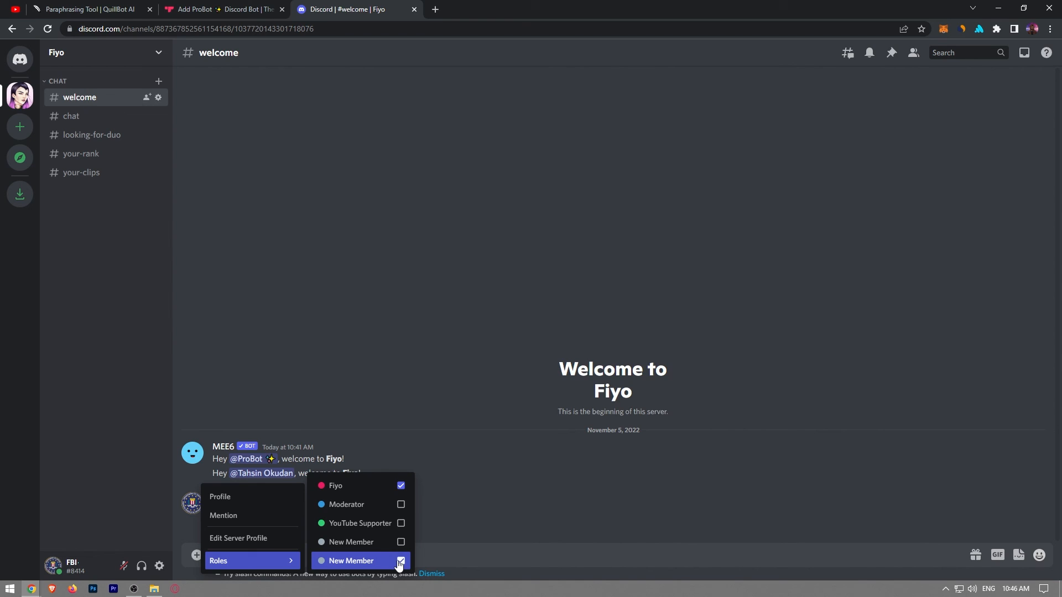